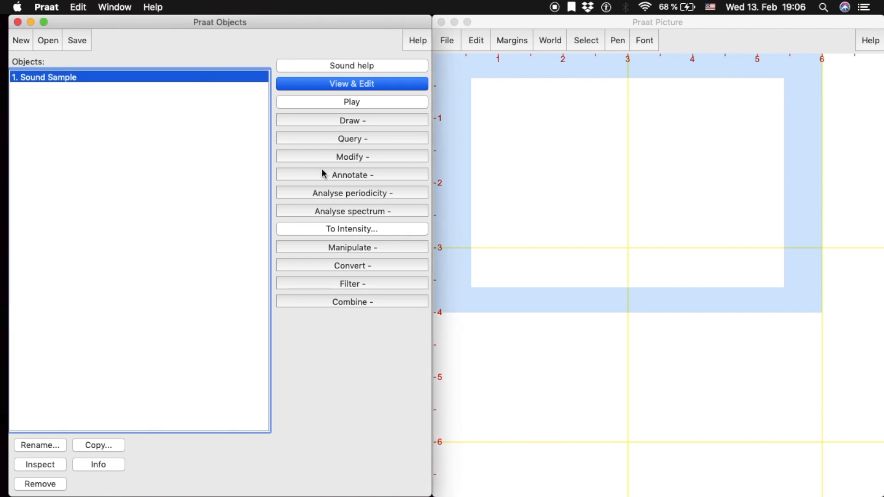
Create a TextGrid with tiers Orthographic, Phonetic and Vowel, with Vowel as a point tier
{"action": "left_click", "coordinate": [352, 174]}
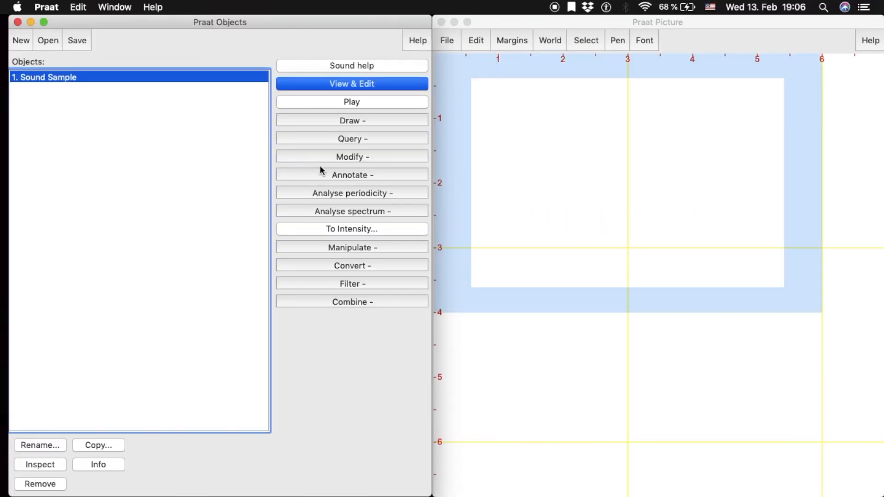
{"action": "left_click", "coordinate": [352, 175]}
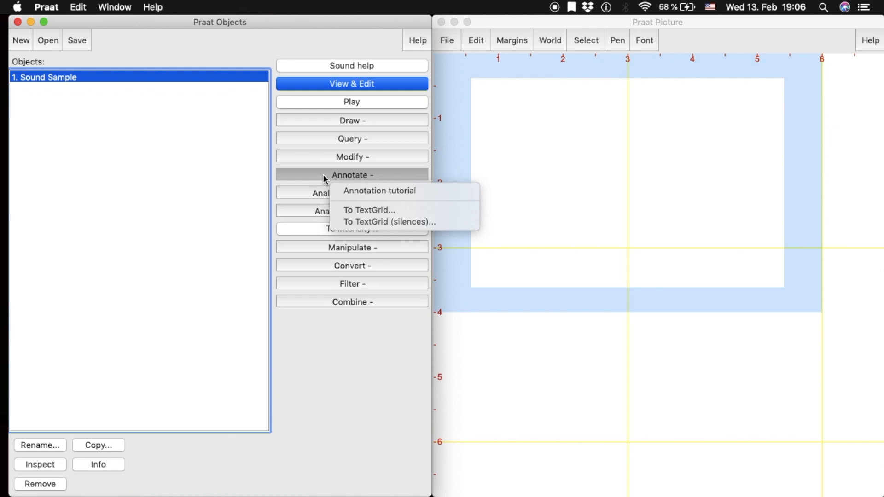
{"action": "mouse_move", "coordinate": [366, 211]}
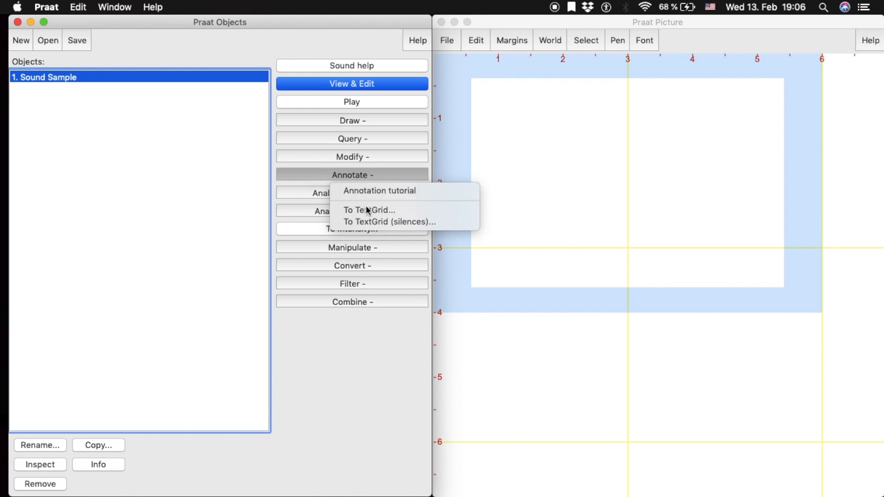
{"action": "left_click", "coordinate": [369, 210]}
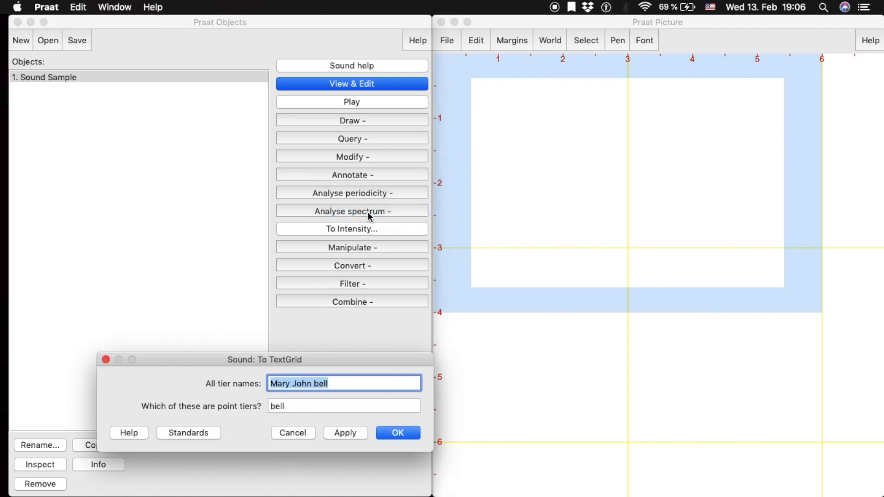
{"action": "type", "text": "Ort"}
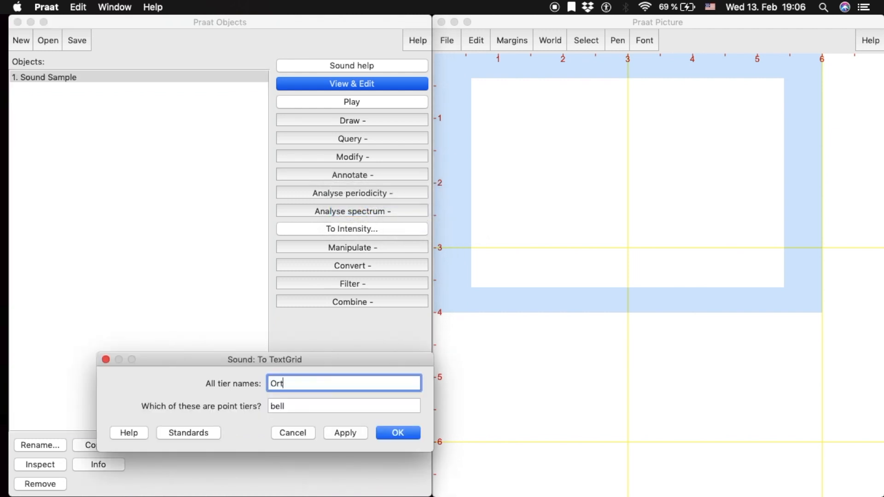
{"action": "type", "text": "hographic P"}
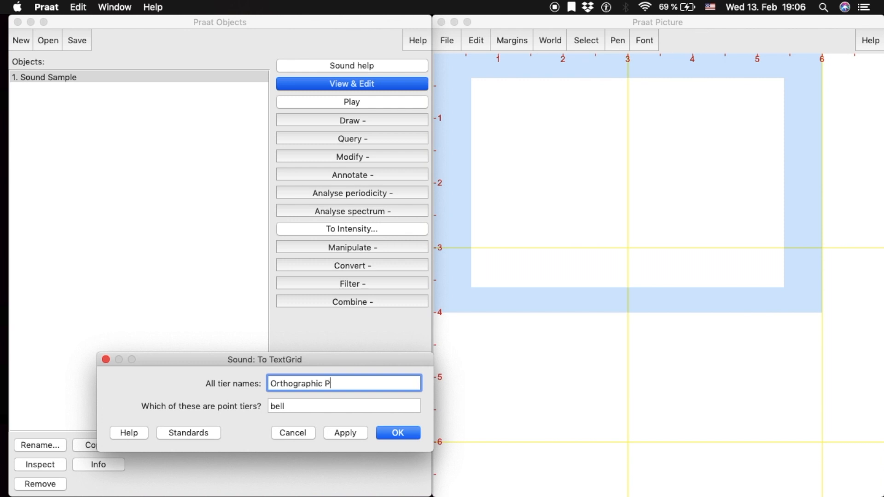
{"action": "type", "text": "honetic"}
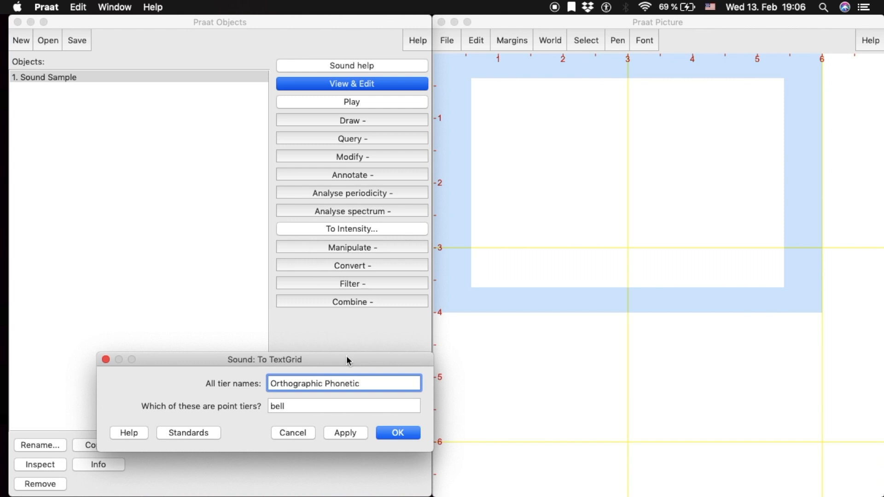
{"action": "type", "text": "V"}
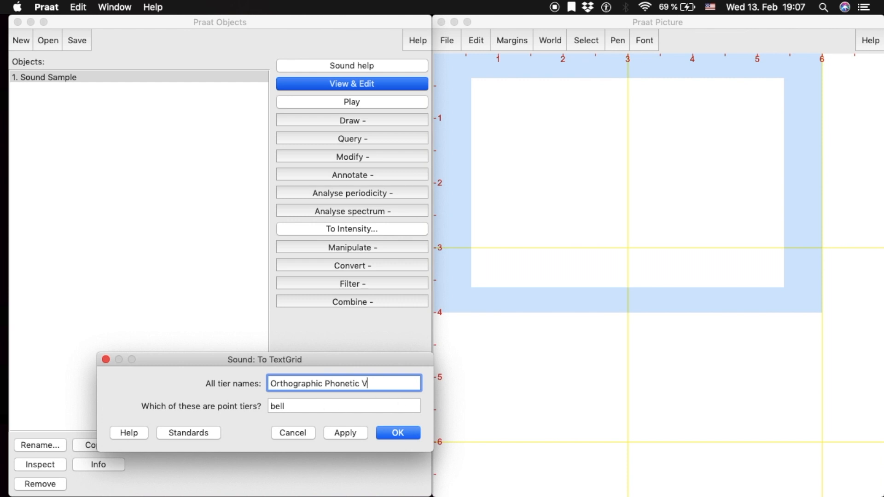
{"action": "type", "text": "owel"}
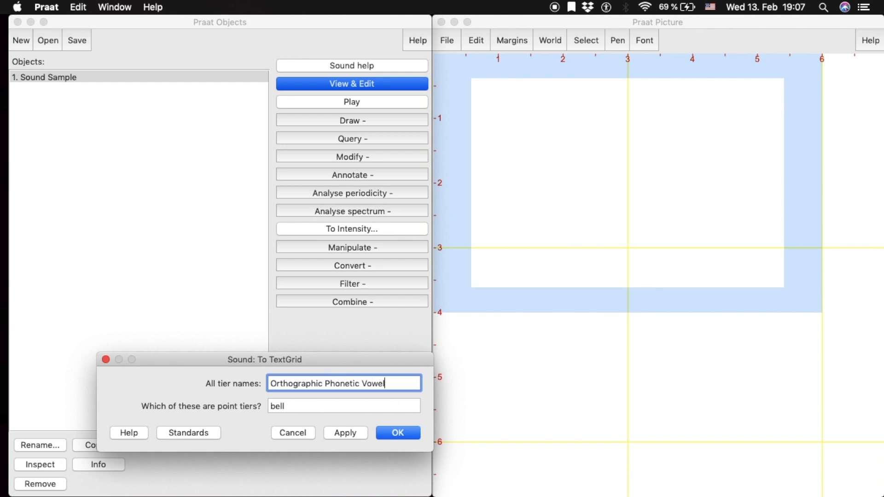
{"action": "type", "text": "V"}
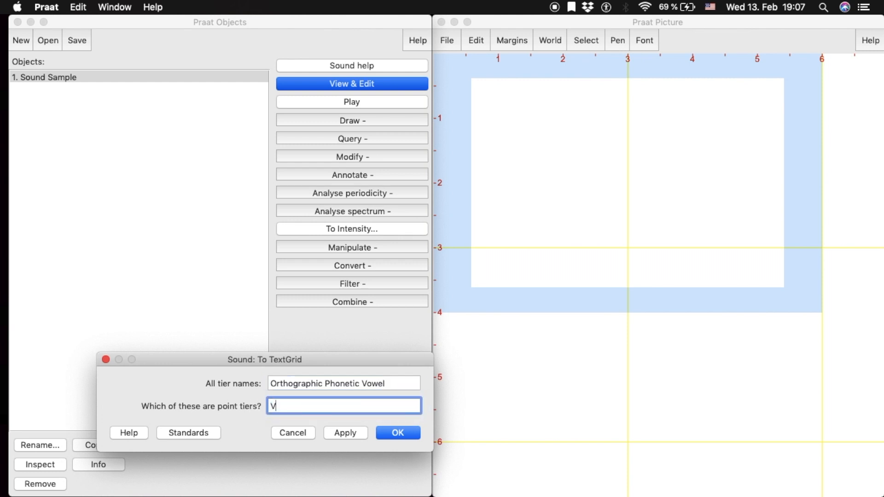
{"action": "type", "text": "owel"}
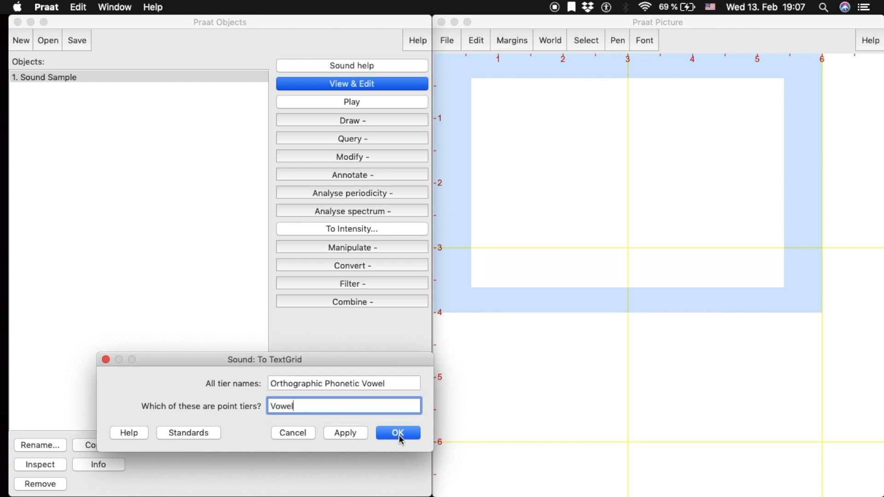
{"action": "left_click", "coordinate": [397, 432]}
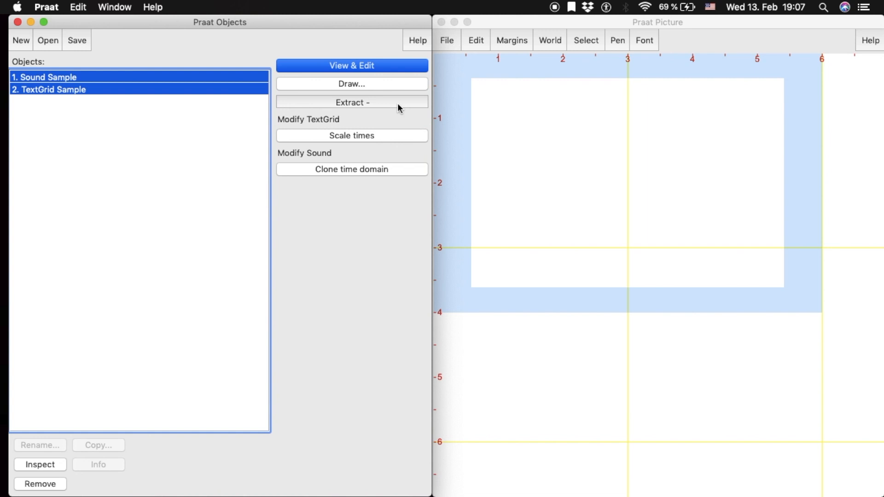
View and edit Sound Sample together with TextGrid Sample
{"action": "left_click", "coordinate": [352, 65]}
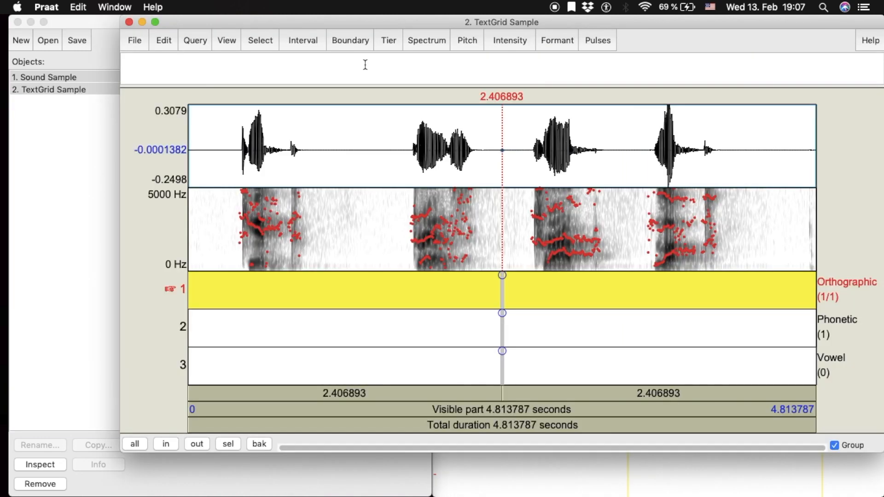
{"action": "mouse_move", "coordinate": [229, 258]}
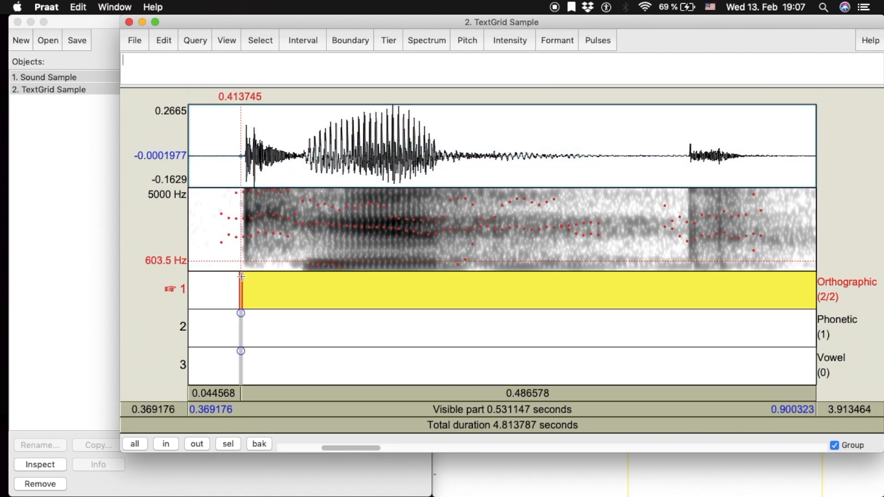
{"action": "mouse_move", "coordinate": [781, 271]}
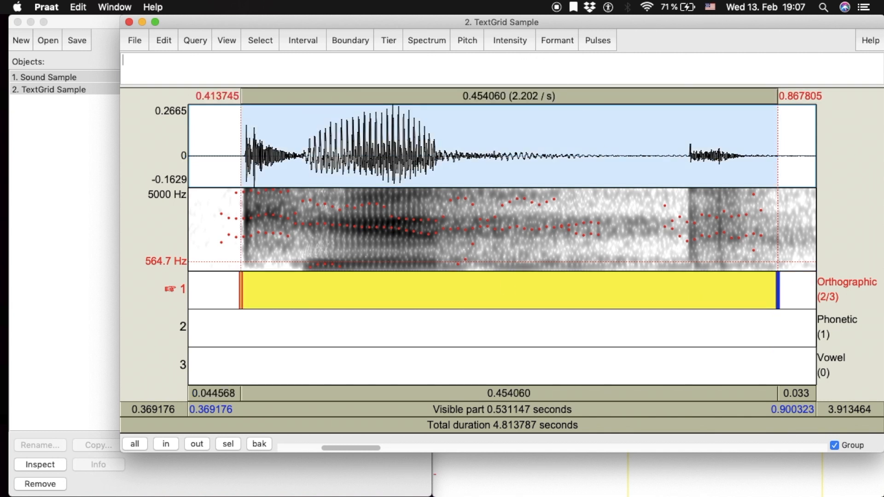
Label the first word's Orthographic interval 'kit'
{"action": "type", "text": "kit"}
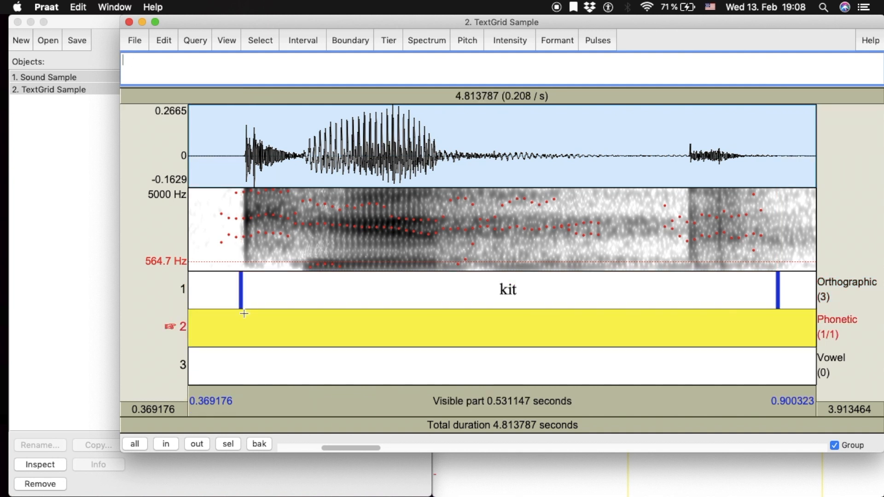
Add Phonetic-tier boundaries around the k burst and the following vowel
{"action": "left_click", "coordinate": [244, 252]}
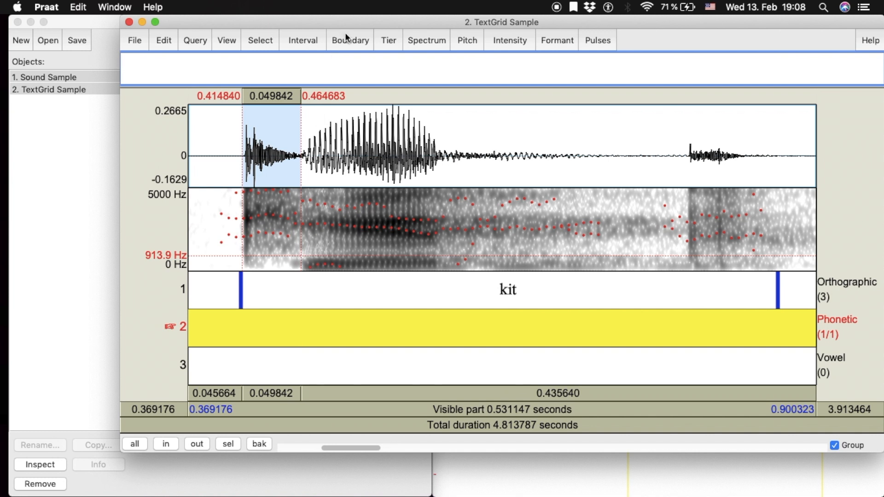
{"action": "left_click", "coordinate": [349, 40]}
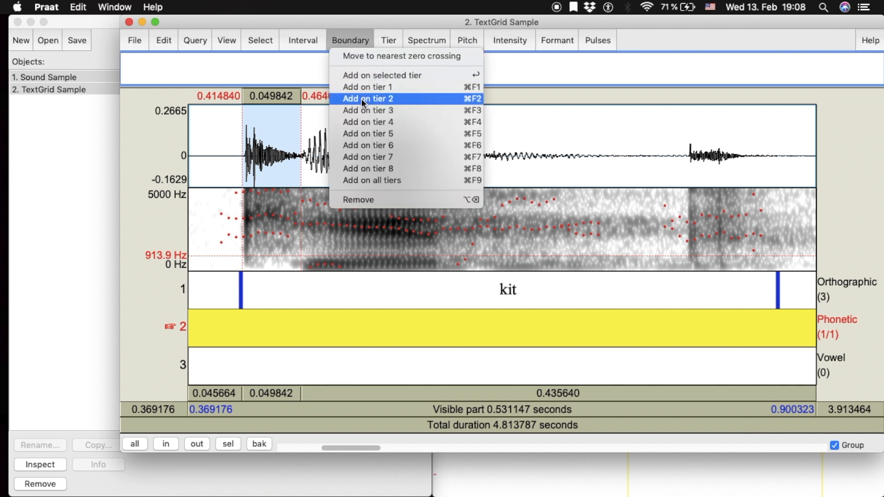
{"action": "left_click", "coordinate": [367, 99]}
{"action": "type", "text": "k"}
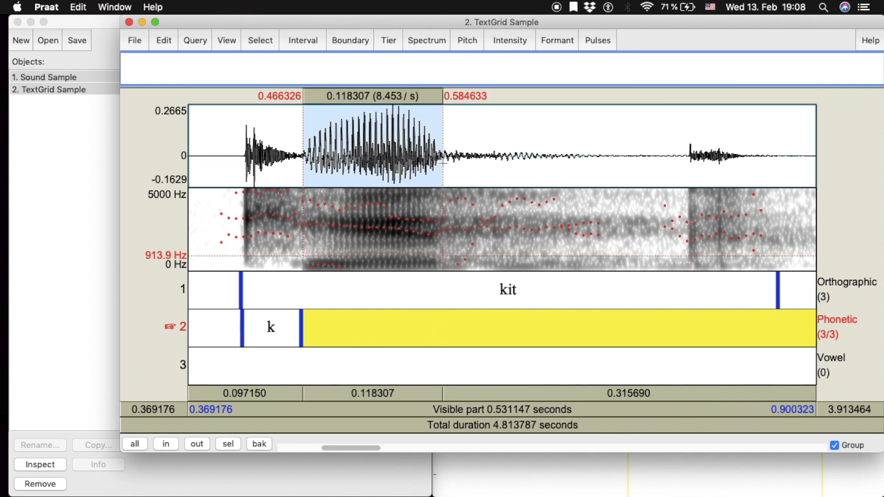
{"action": "left_click", "coordinate": [349, 40]}
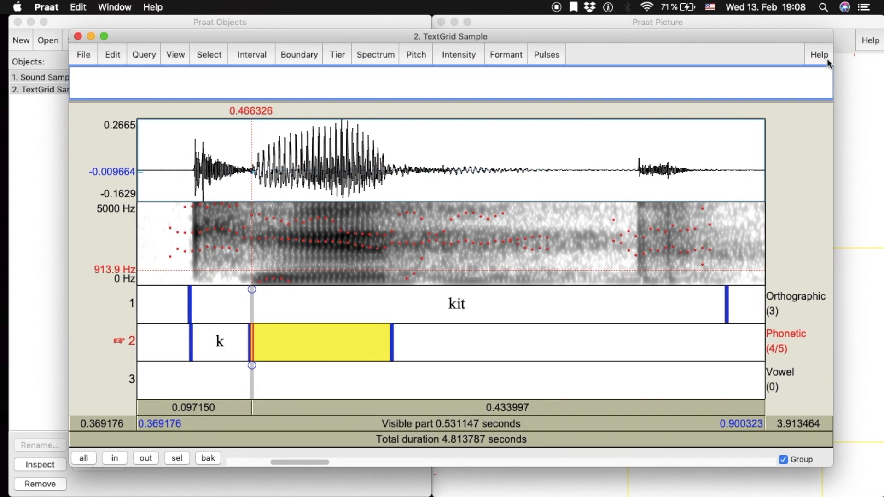
Show the manual's 'Phonetic symbols: vowels' chart
{"action": "left_click", "coordinate": [819, 55]}
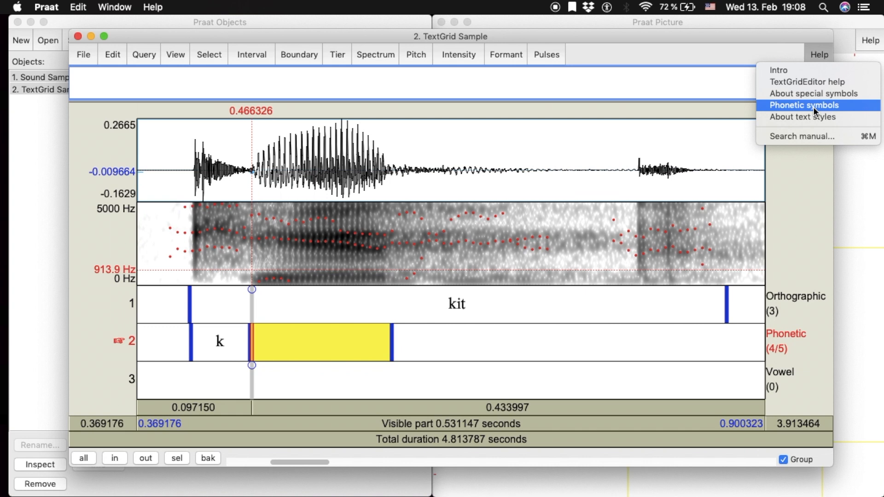
{"action": "left_click", "coordinate": [802, 105]}
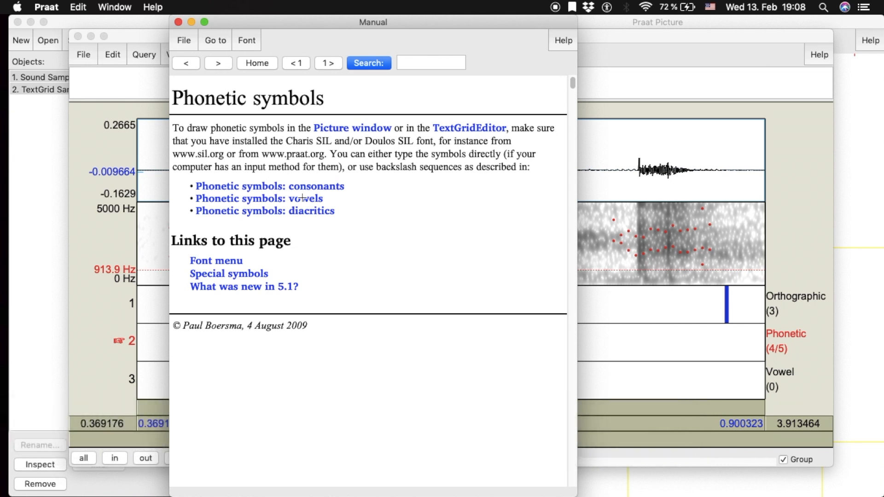
{"action": "left_click", "coordinate": [259, 200]}
{"action": "type", "text": "\\"}
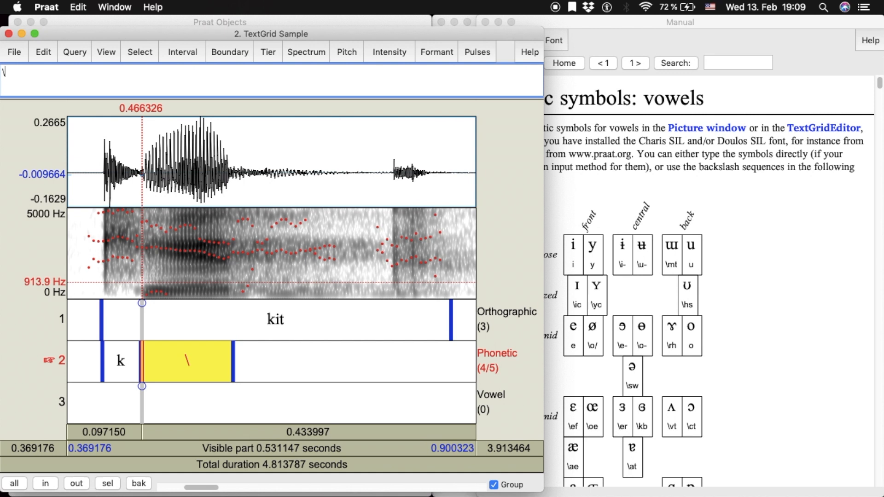
Transcribe the vowel as ɪ with '\ic' and zoom into the vowel region
{"action": "type", "text": "ic"}
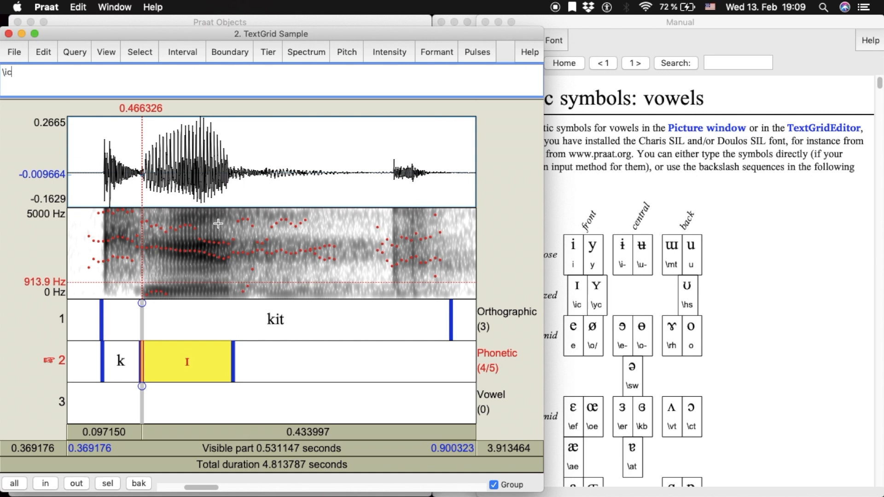
{"action": "mouse_move", "coordinate": [394, 175]}
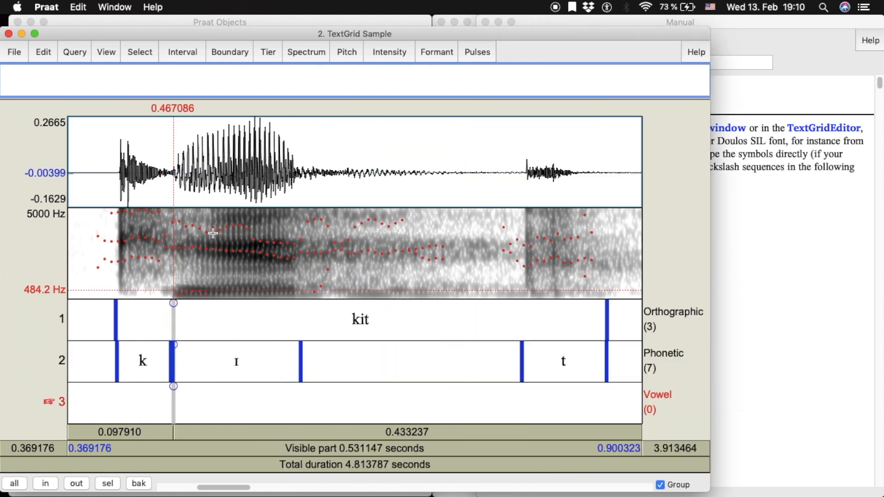
{"action": "left_click_drag", "start_coordinate": [209, 164], "coordinate": [291, 163]}
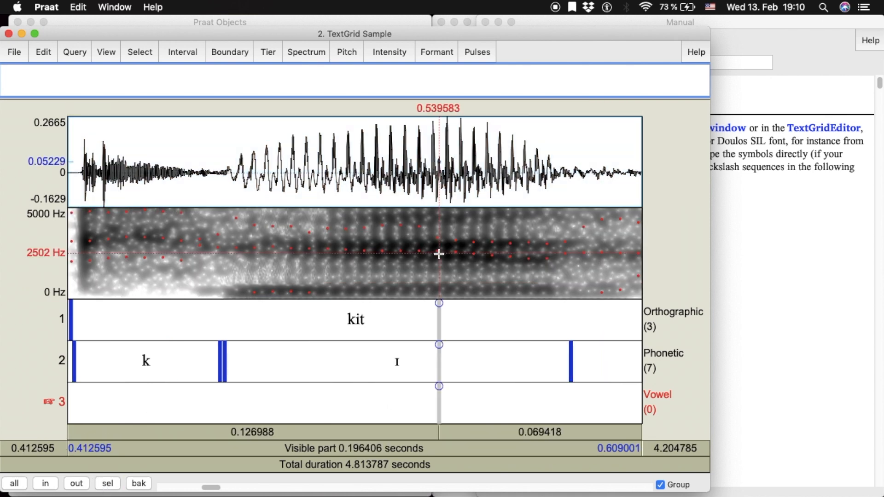
Add Vowel-tier points ɪ ('\ic') at the vowel midpoints of kit, dress, trap and lot
{"action": "left_click", "coordinate": [439, 402]}
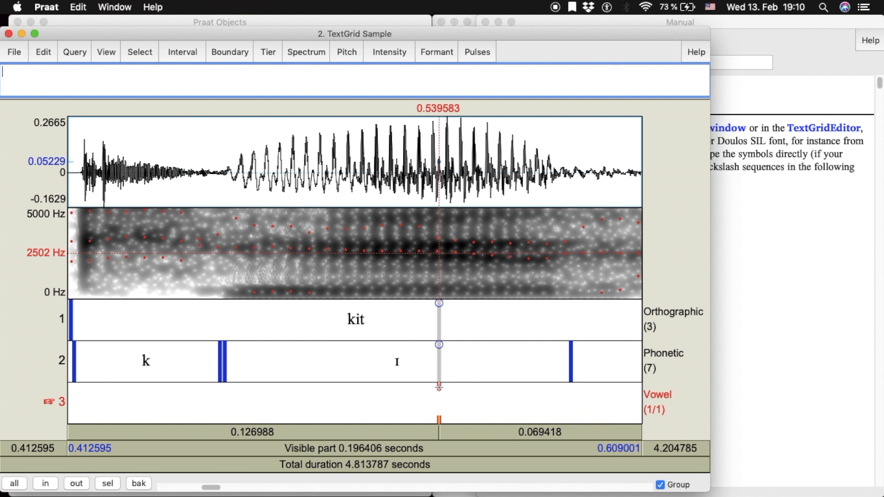
{"action": "type", "text": "\\ic"}
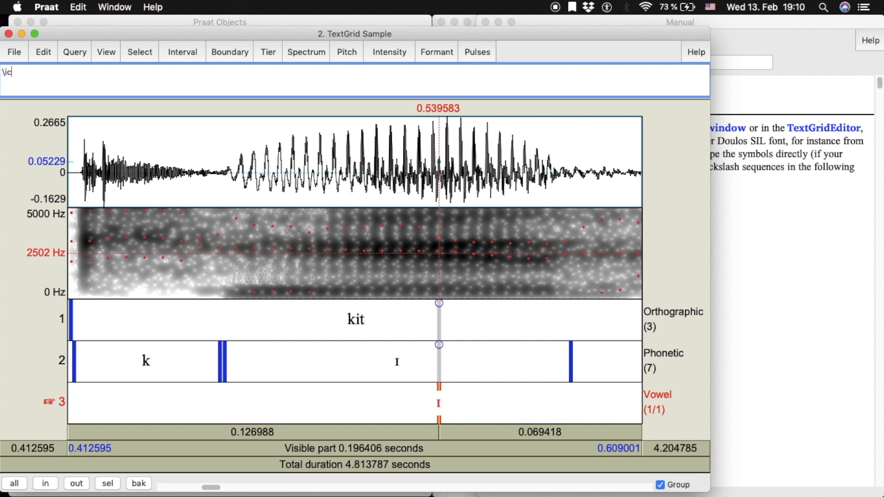
{"action": "mouse_move", "coordinate": [298, 351]}
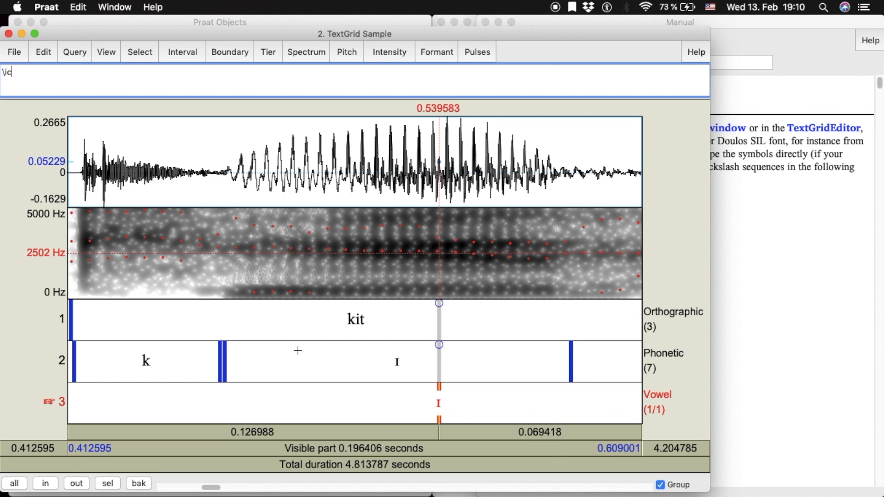
{"action": "left_click", "coordinate": [76, 482]}
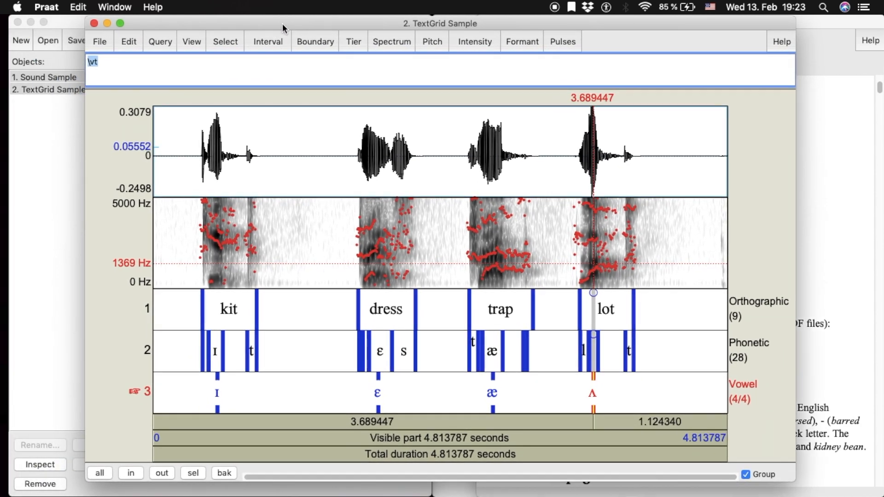
{"action": "left_click", "coordinate": [99, 41]}
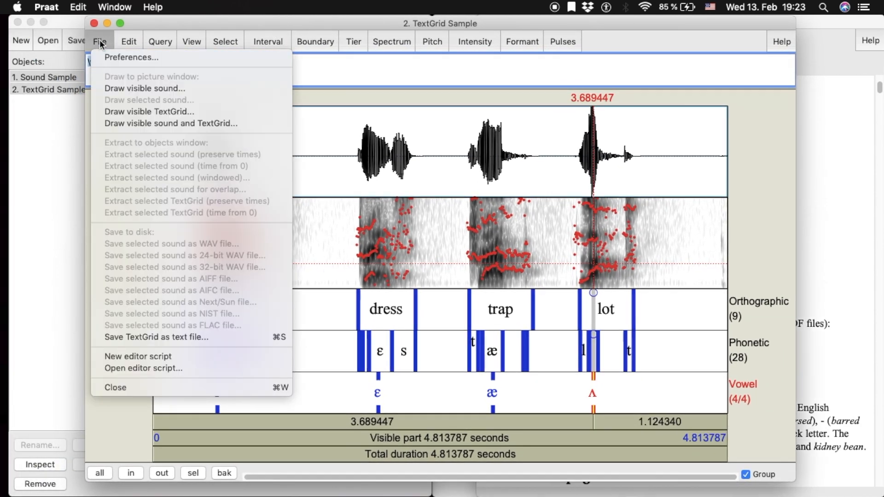